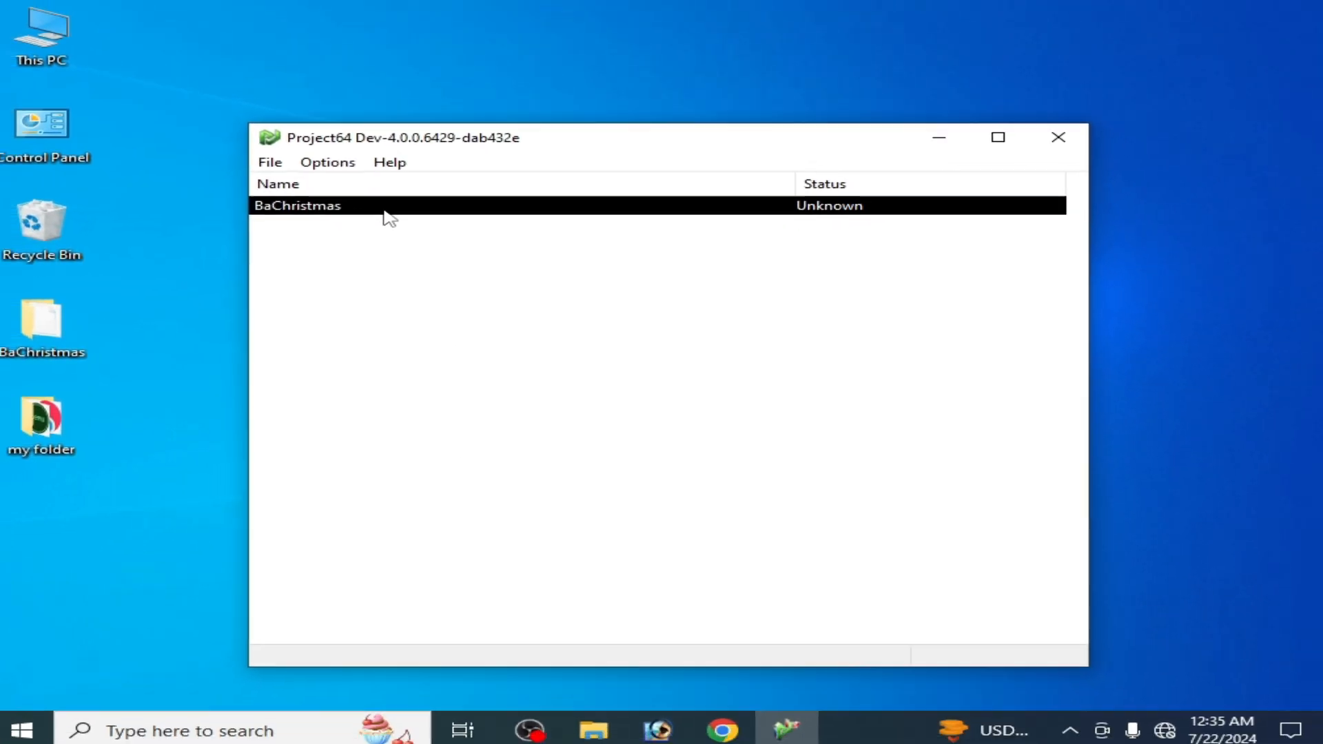
# - Launch the BaChristmas ROM from the ROM browser, starting emulation
pyautogui.doubleClick(297, 206)
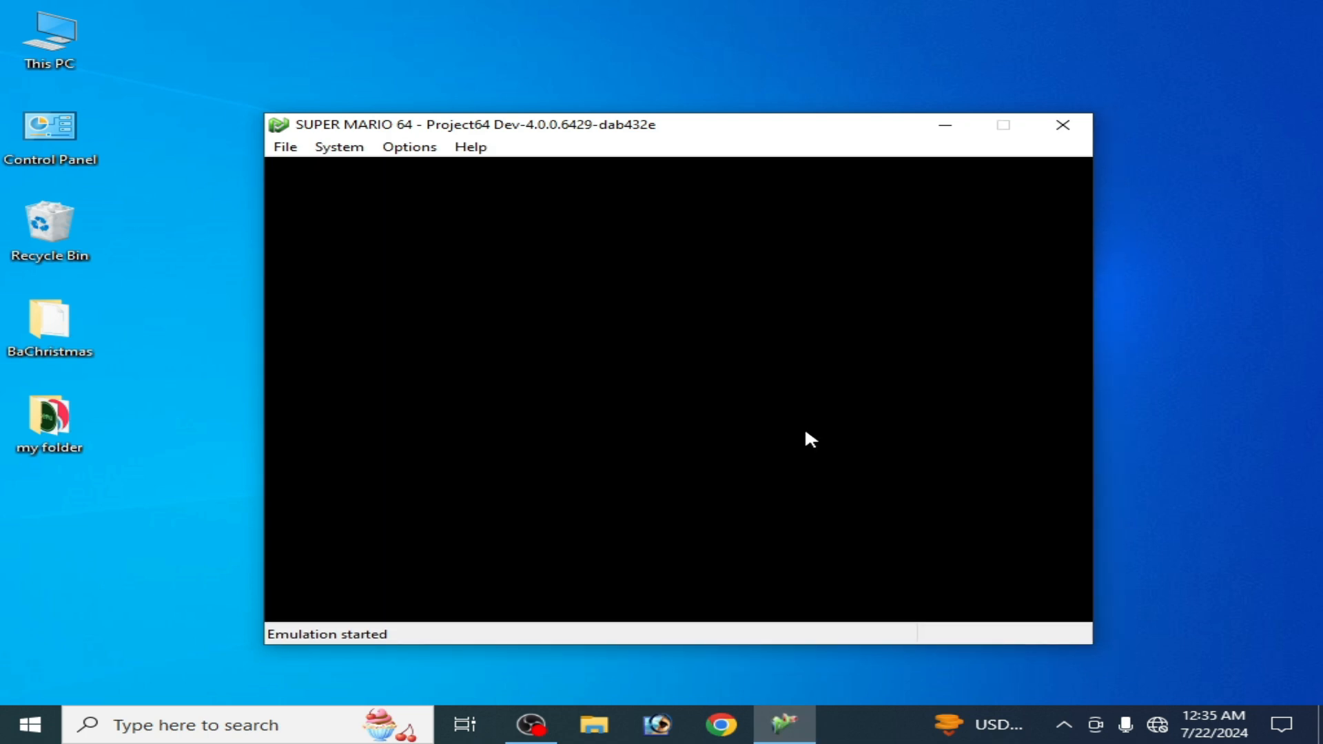
pyautogui.moveTo(499, 279)
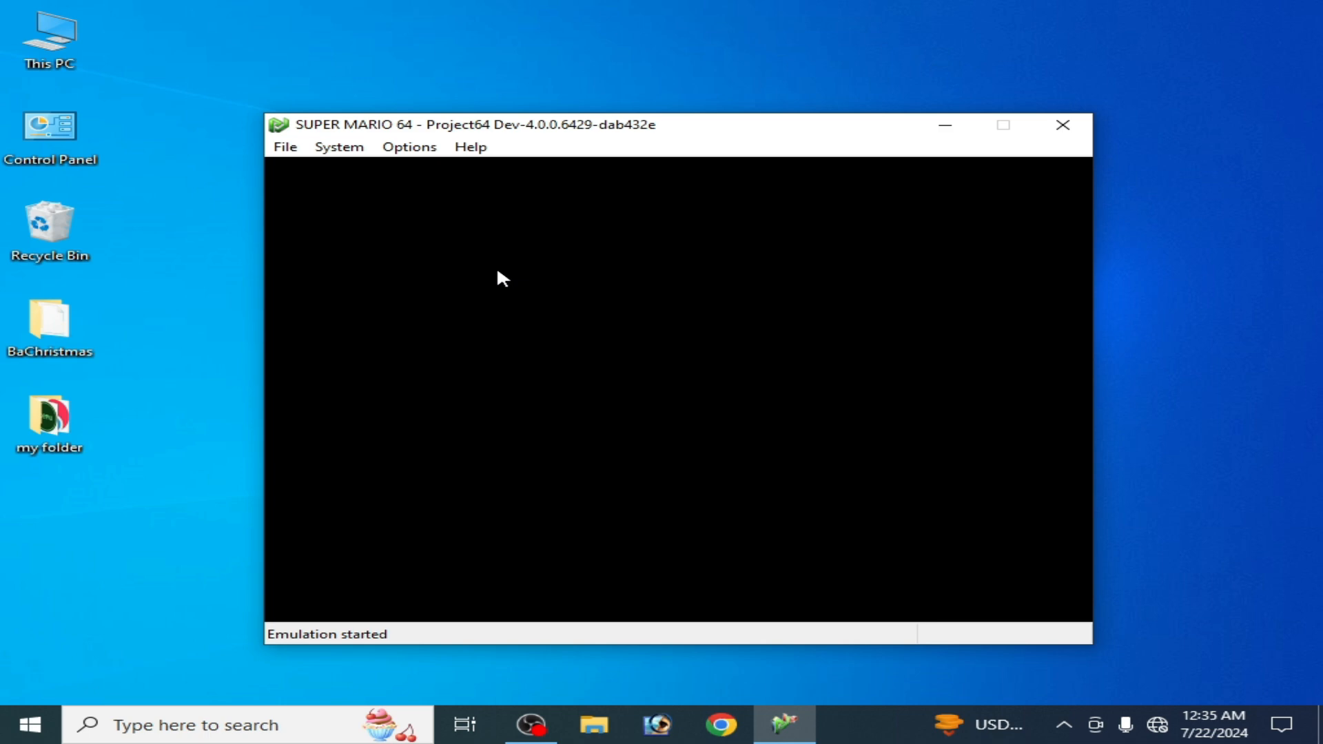
# - In Configuration's Recompiler page, set CPU core style to Interpreter and apply it
pyautogui.click(408, 146)
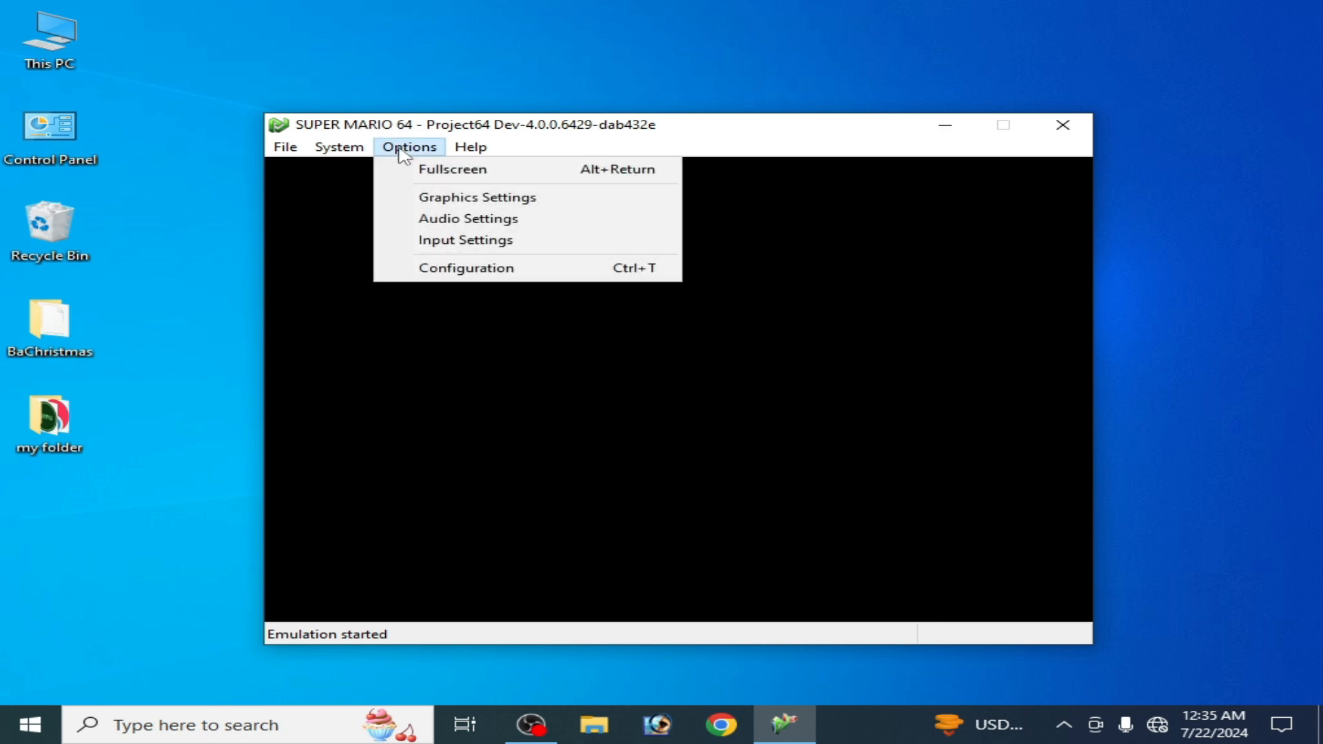
pyautogui.click(466, 268)
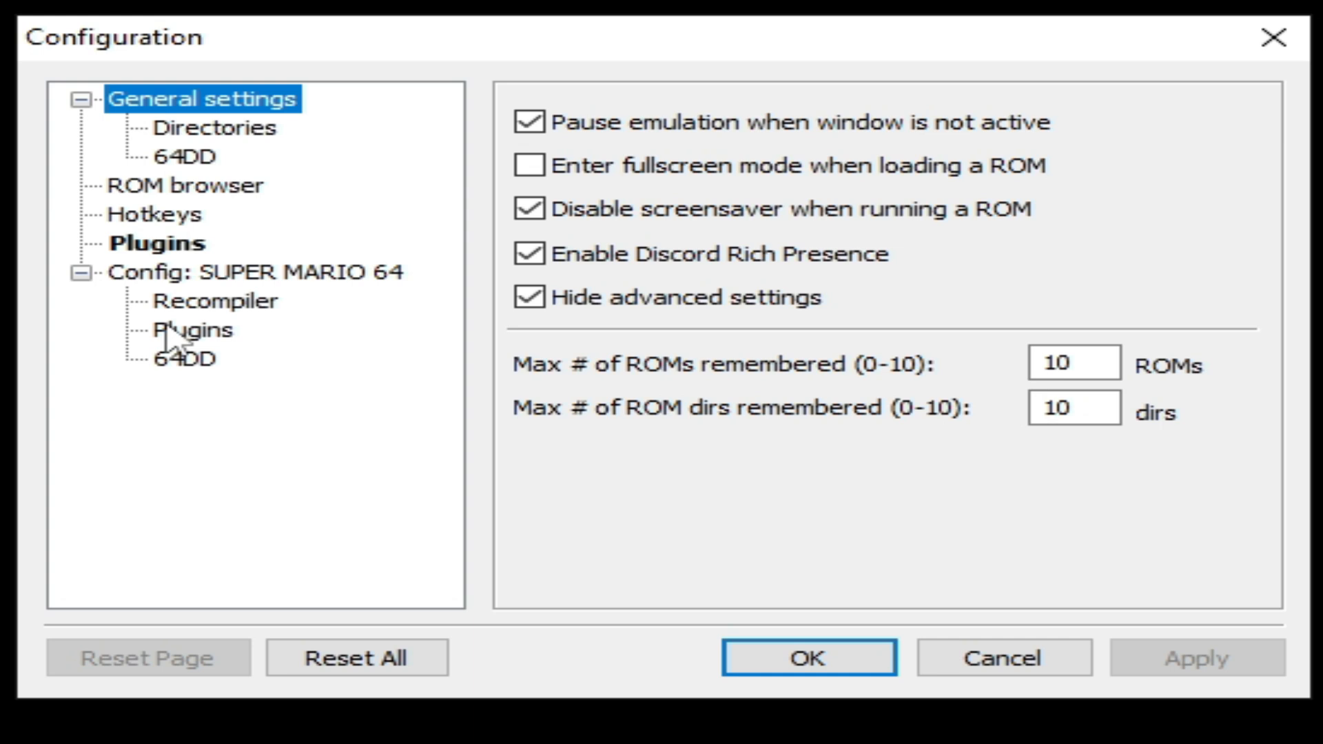
pyautogui.click(217, 300)
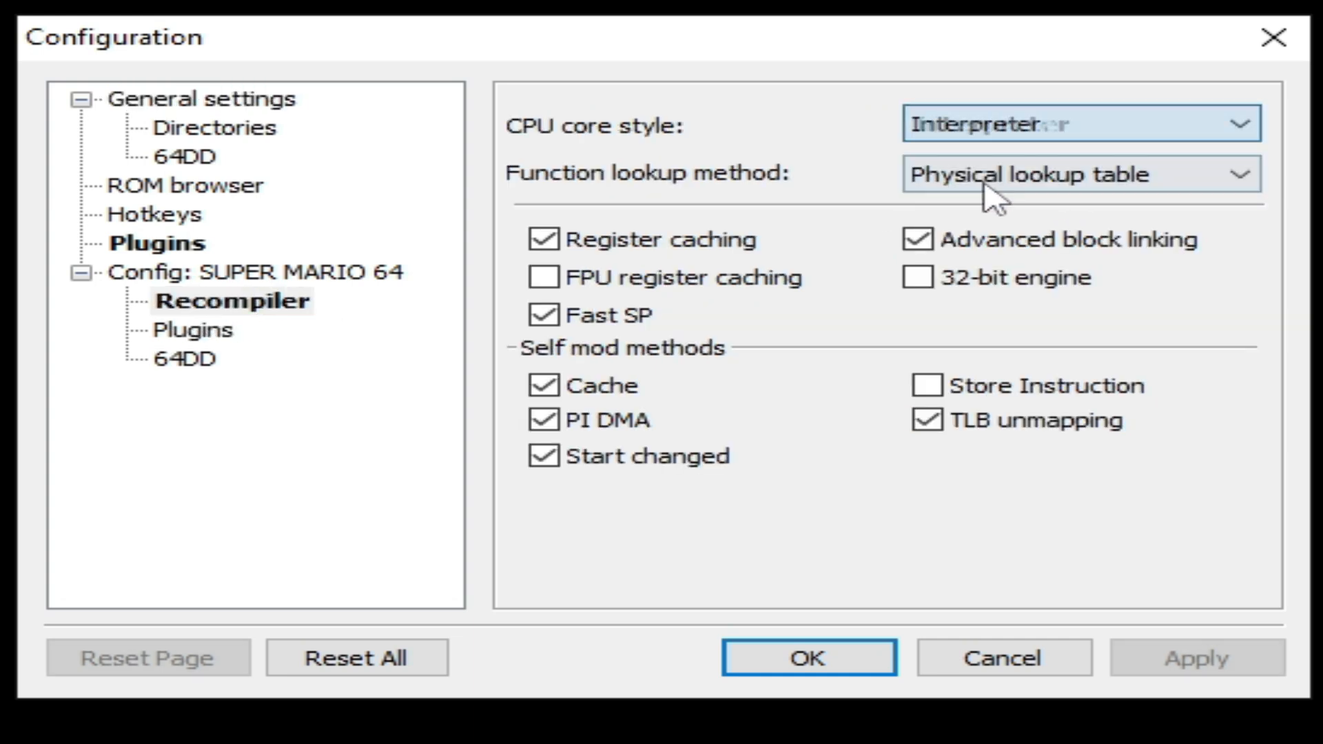
pyautogui.click(1197, 657)
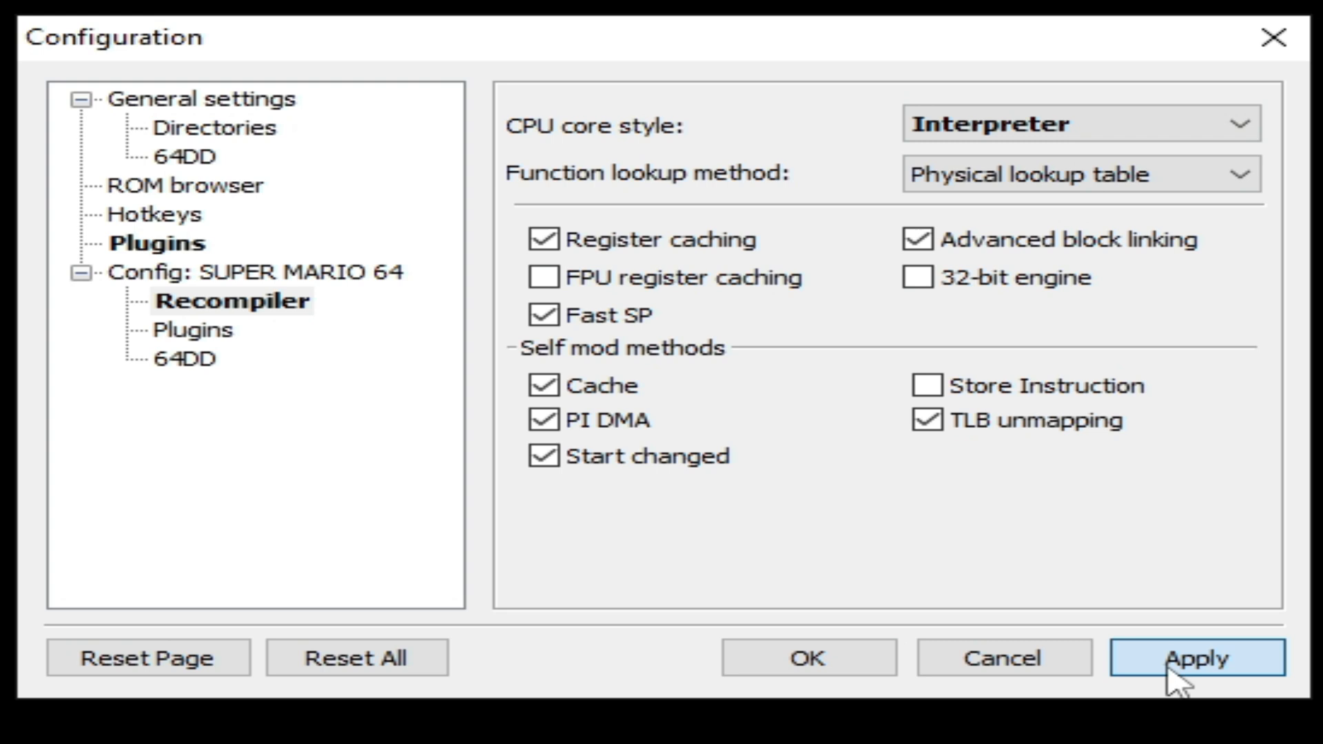
pyautogui.click(201, 100)
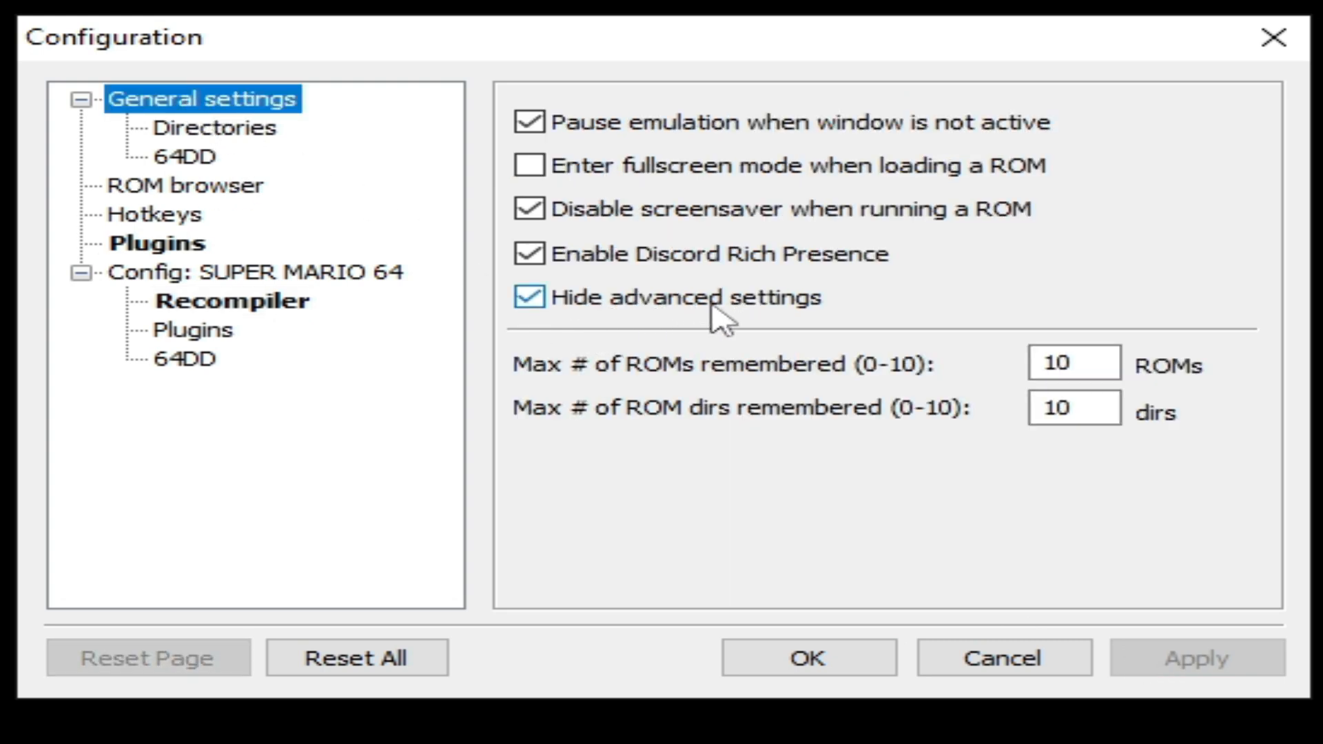
# - Reveal advanced settings, set Memory size (Unknown) to 8 MB and confirm with OK
pyautogui.click(530, 297)
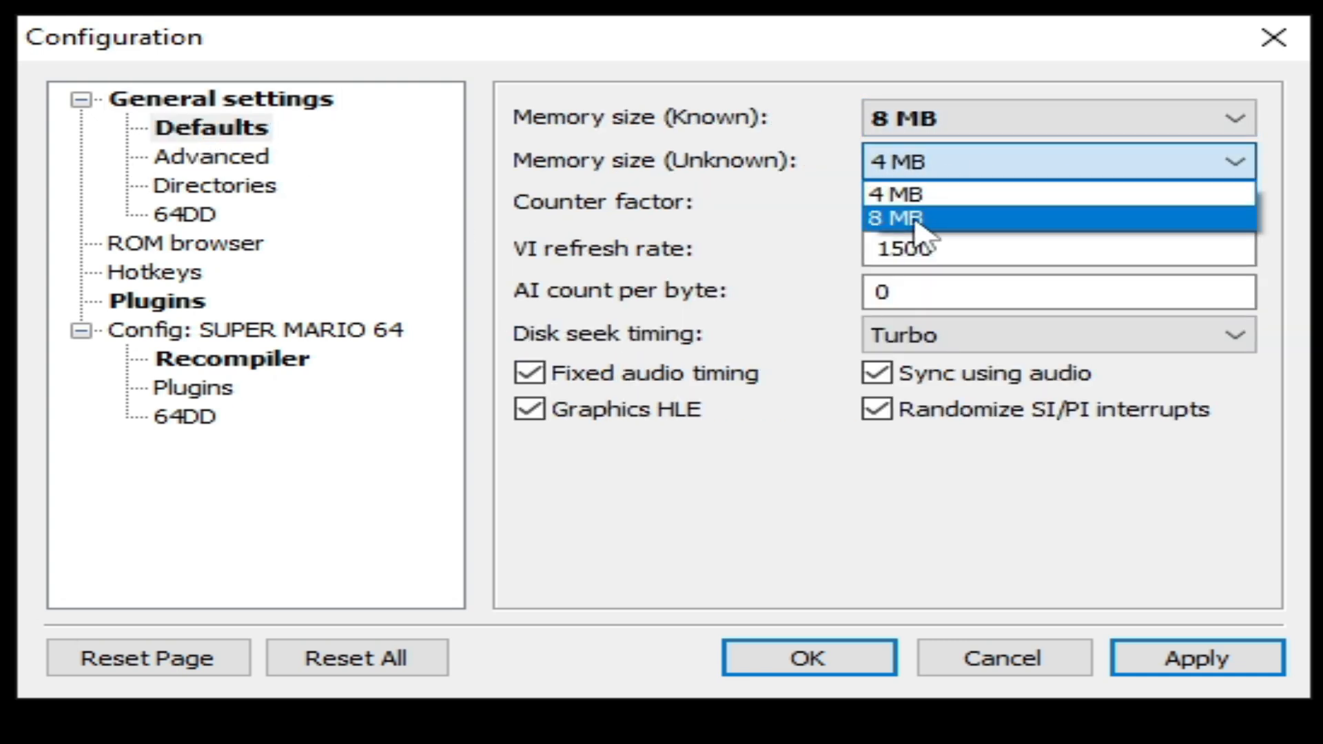
pyautogui.click(891, 219)
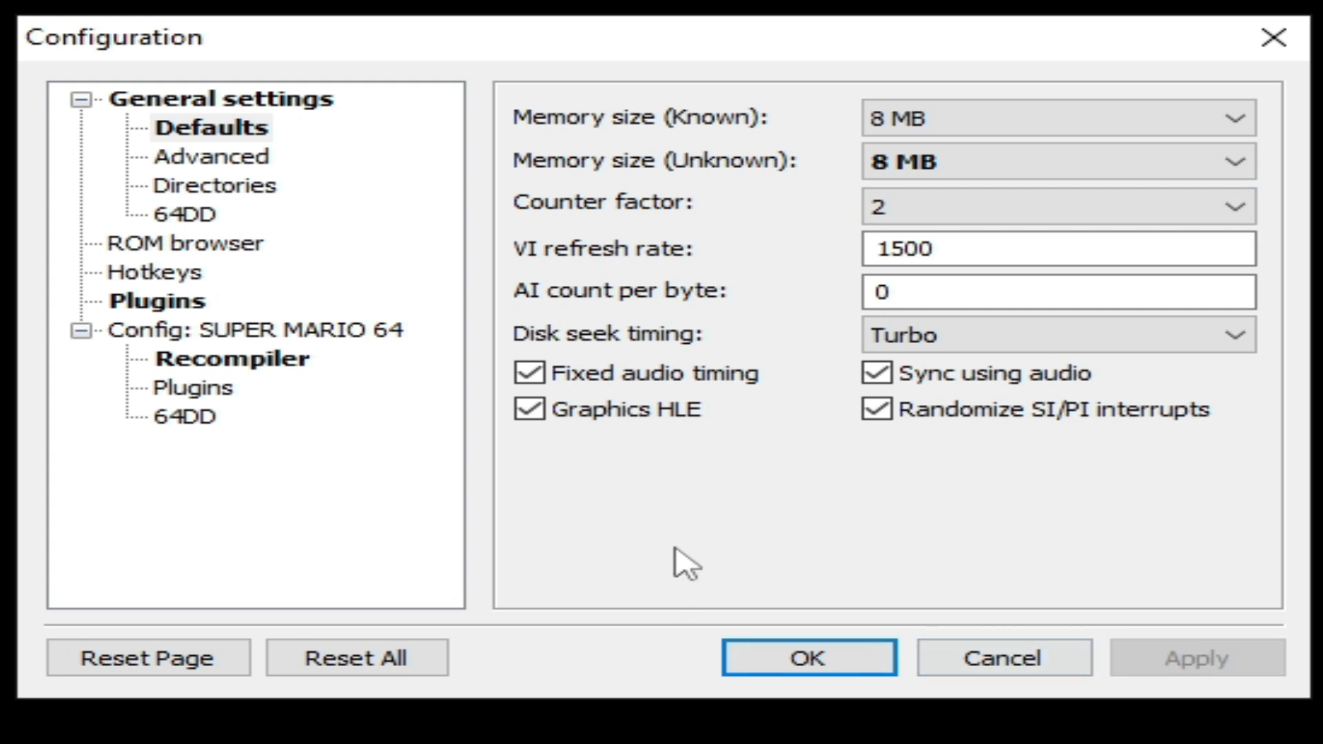
pyautogui.moveTo(809, 658)
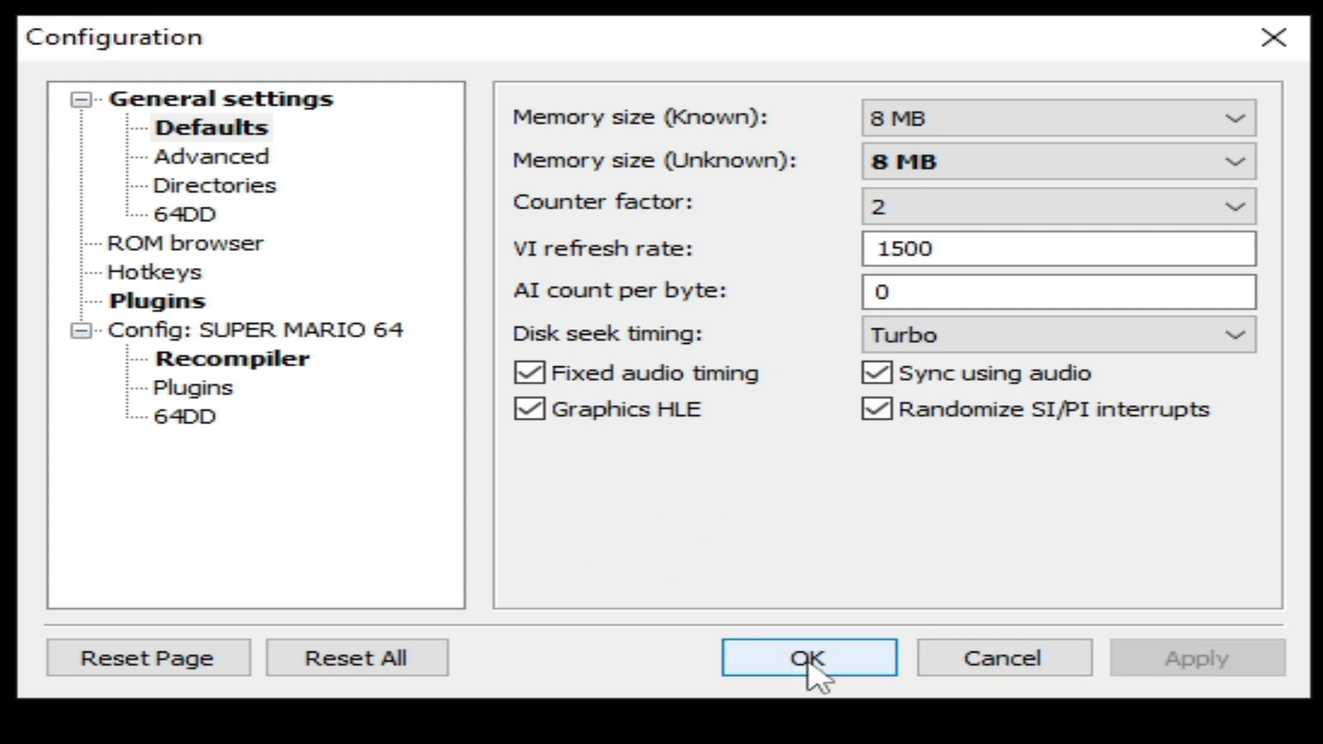
pyautogui.click(808, 658)
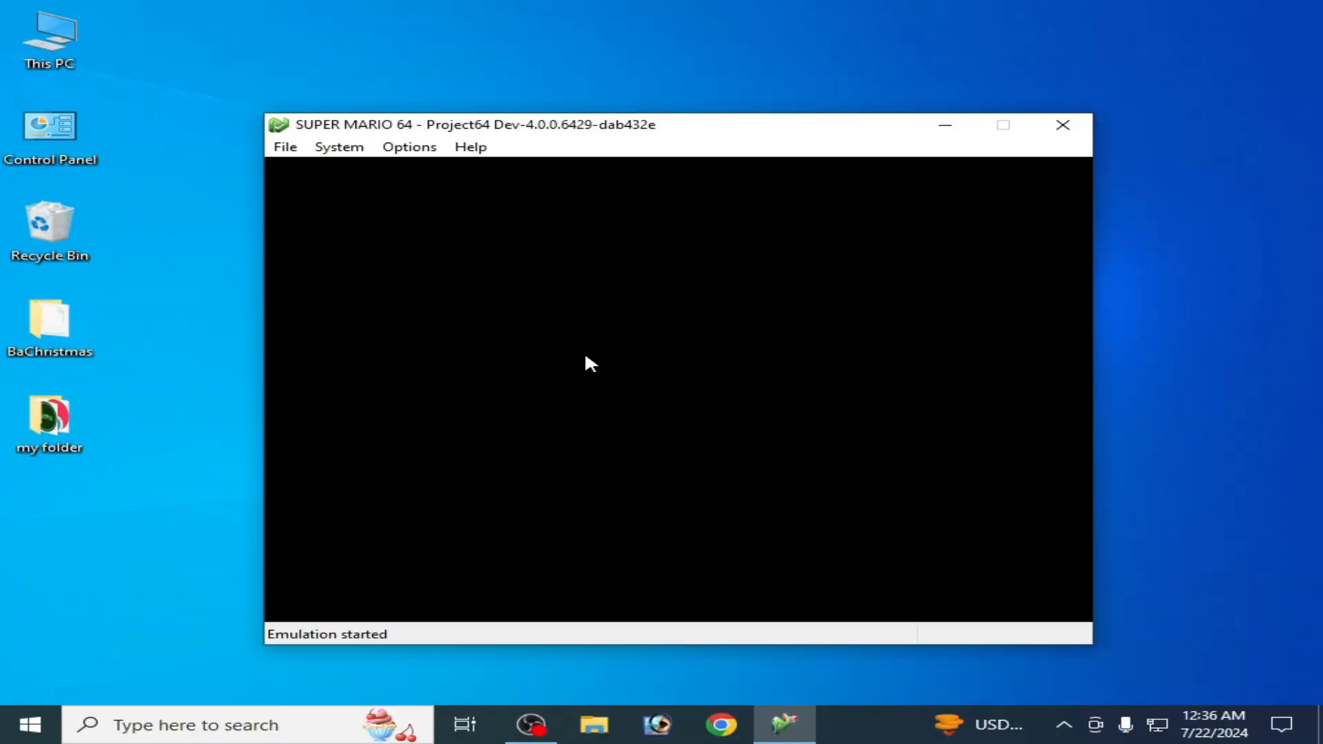
# - In the Plugins settings, choose Jabo's Direct3D8 as the video plugin
pyautogui.click(408, 146)
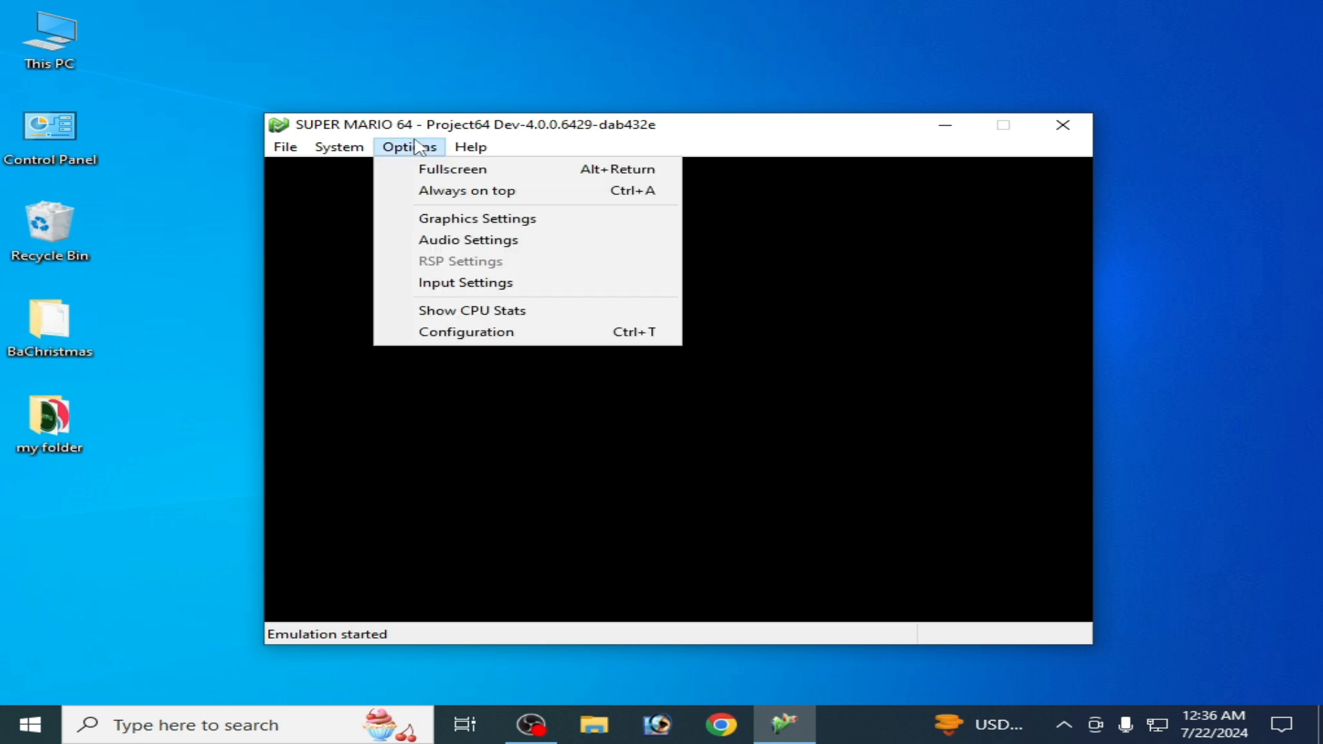
pyautogui.click(465, 330)
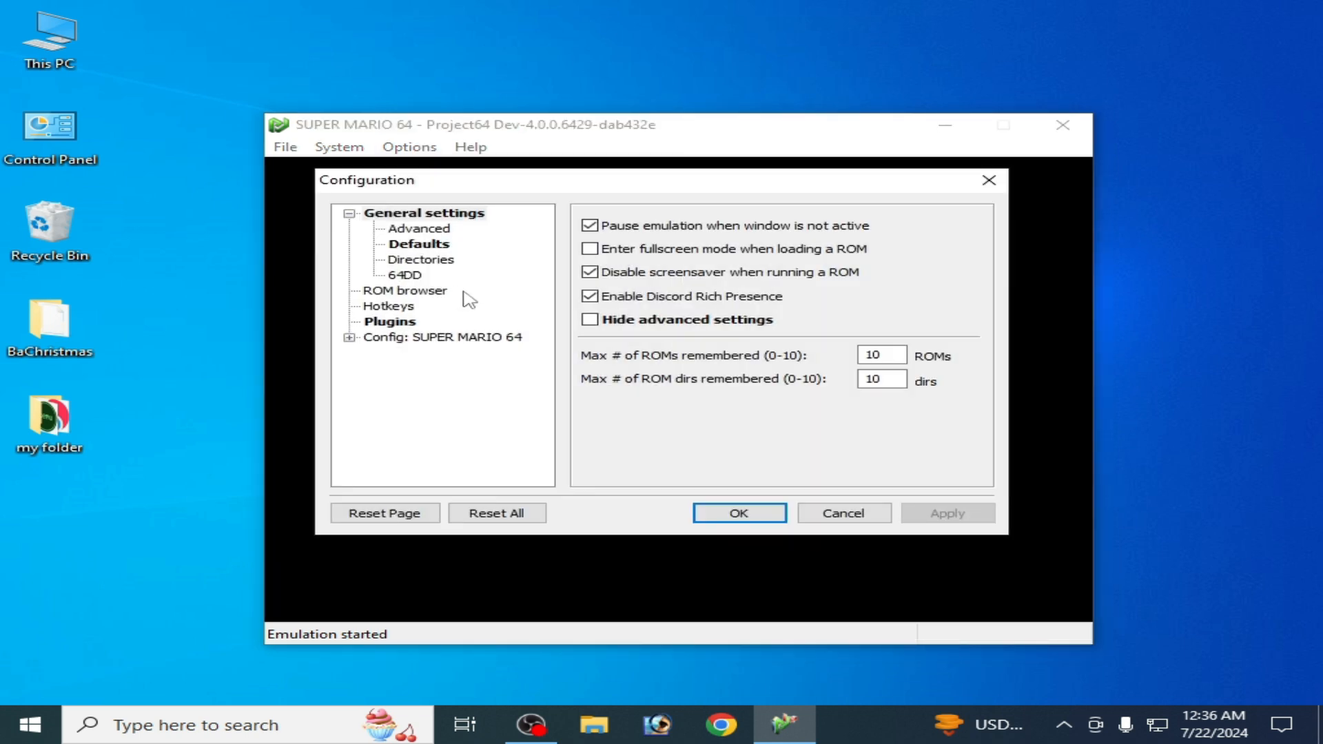
pyautogui.click(390, 321)
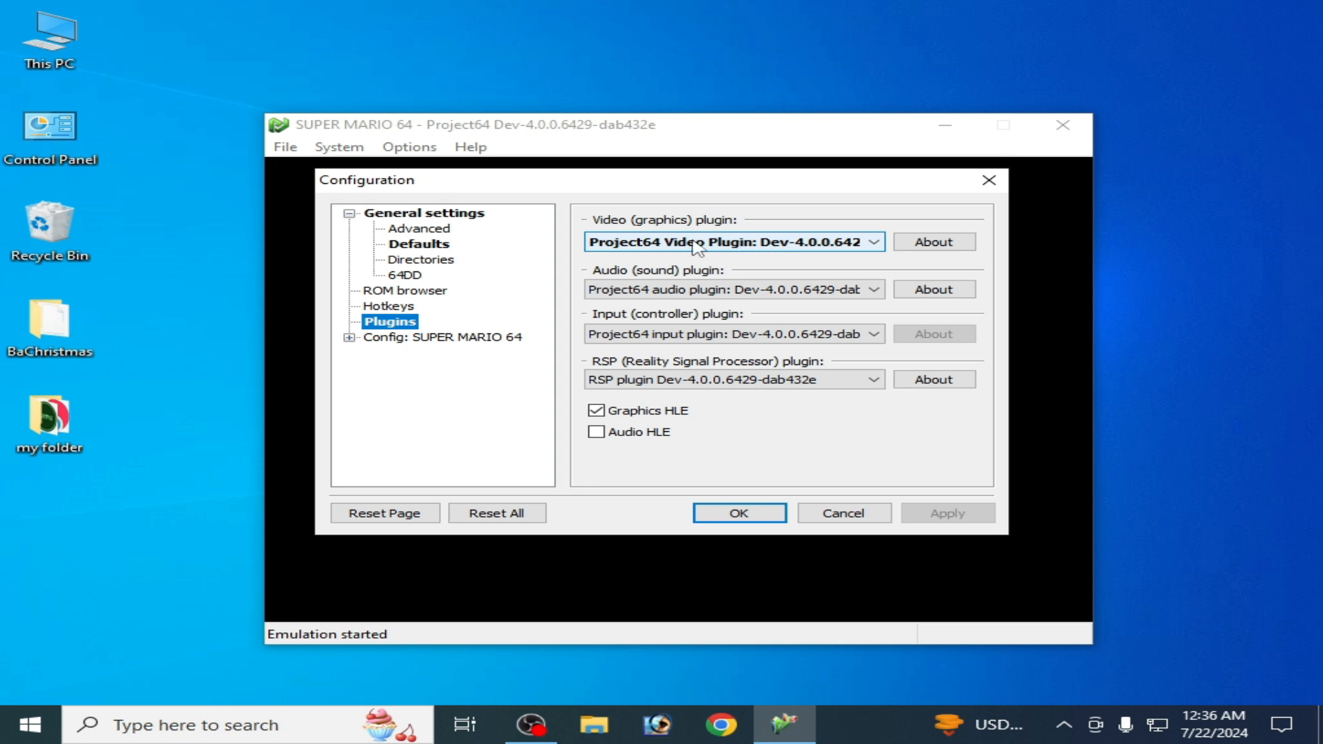
pyautogui.click(874, 241)
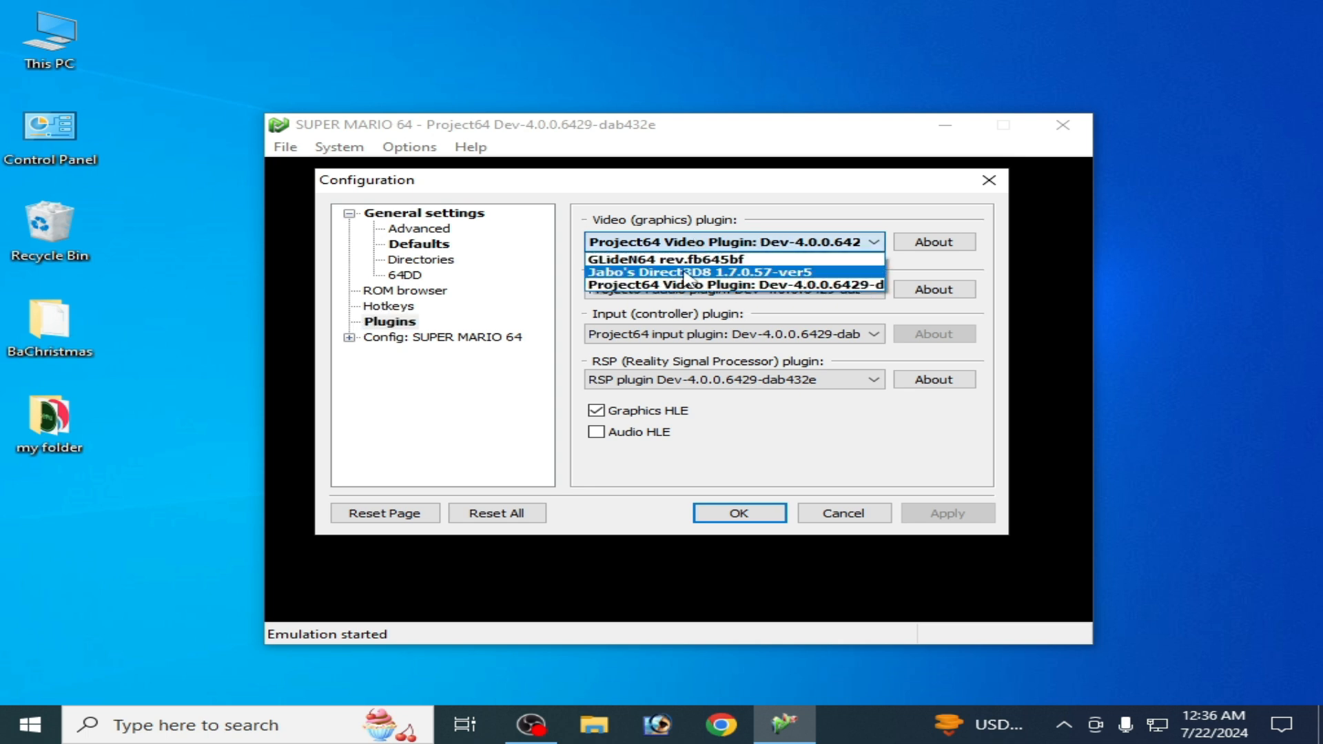
pyautogui.click(698, 272)
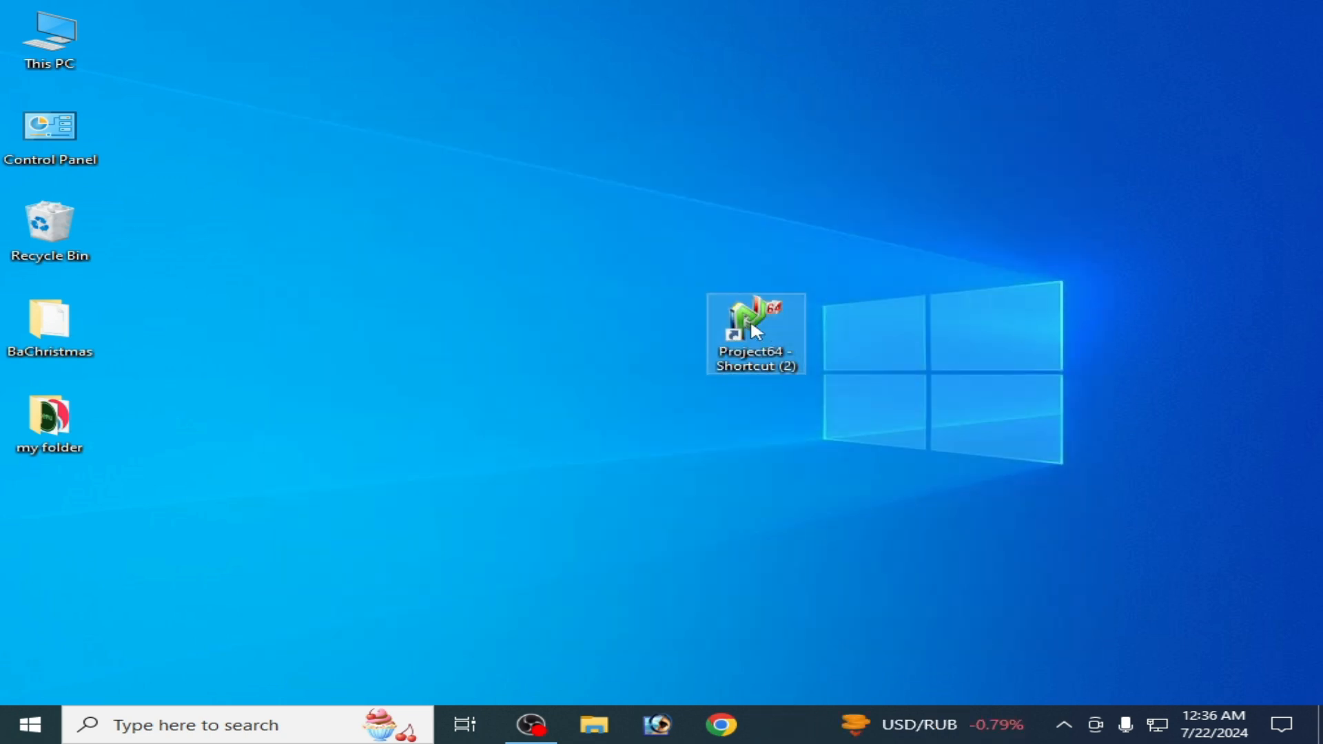
# - Relaunch Project64 from its desktop shortcut and start BaChristmas again
pyautogui.rightClick(754, 332)
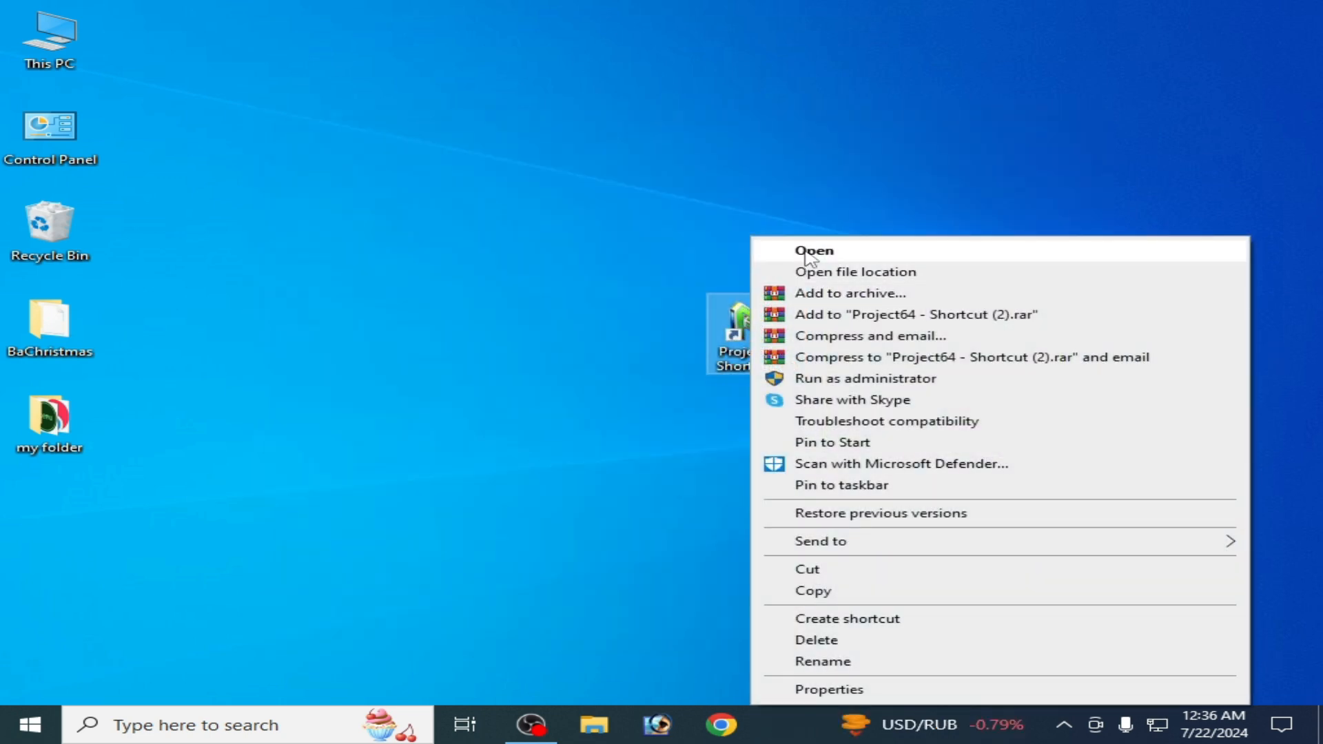
pyautogui.click(812, 251)
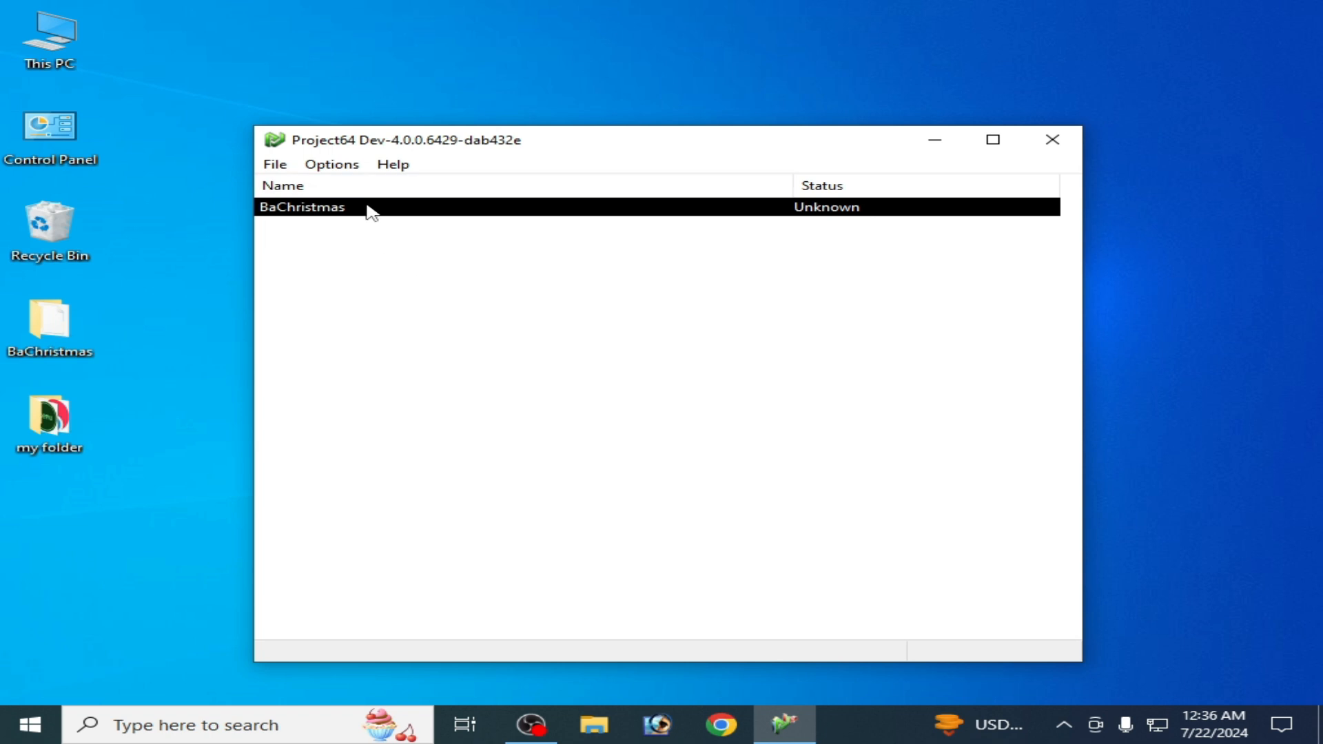
pyautogui.doubleClick(302, 207)
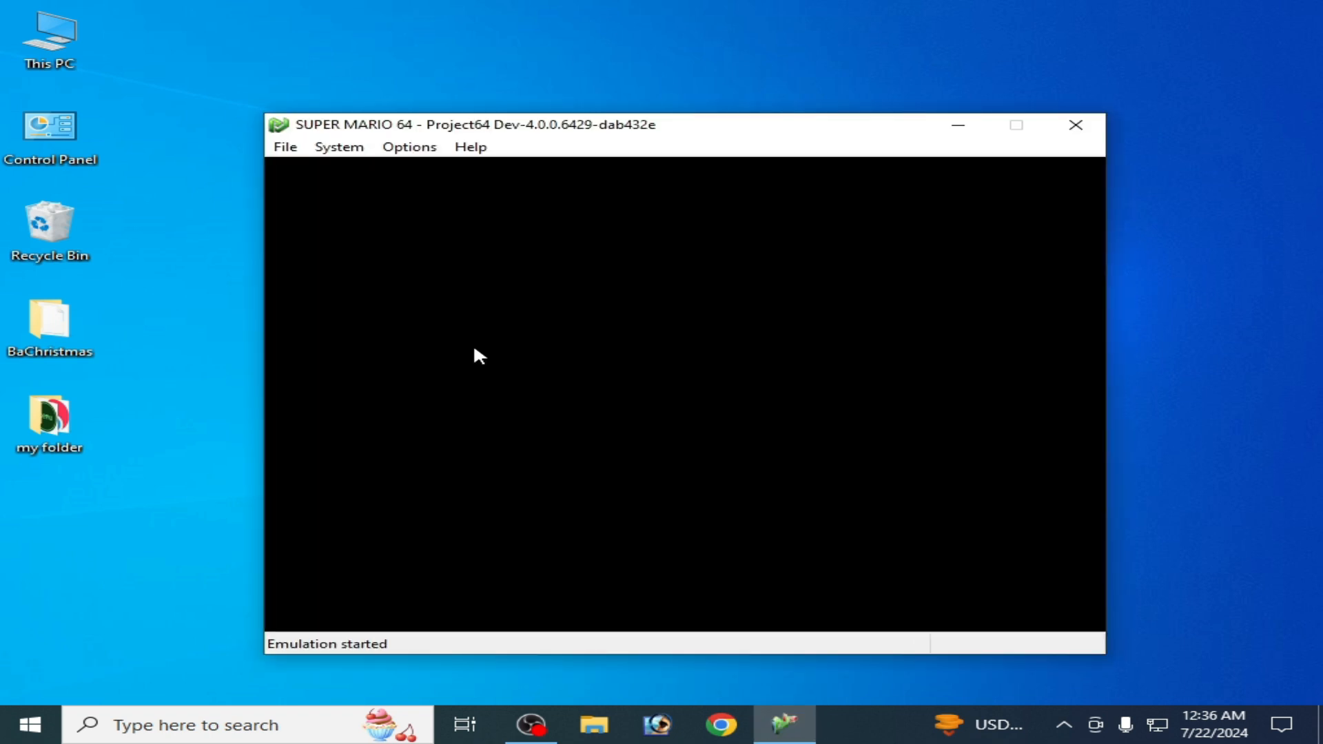